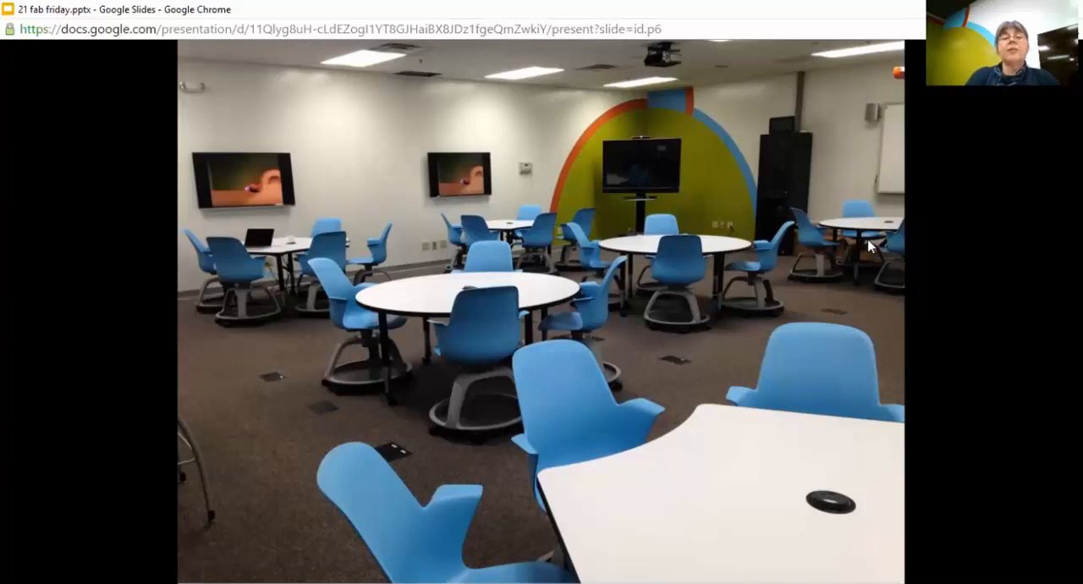
- Advance three slides to slide 10, the corner with the painted green, orange and blue arch
key(Right)
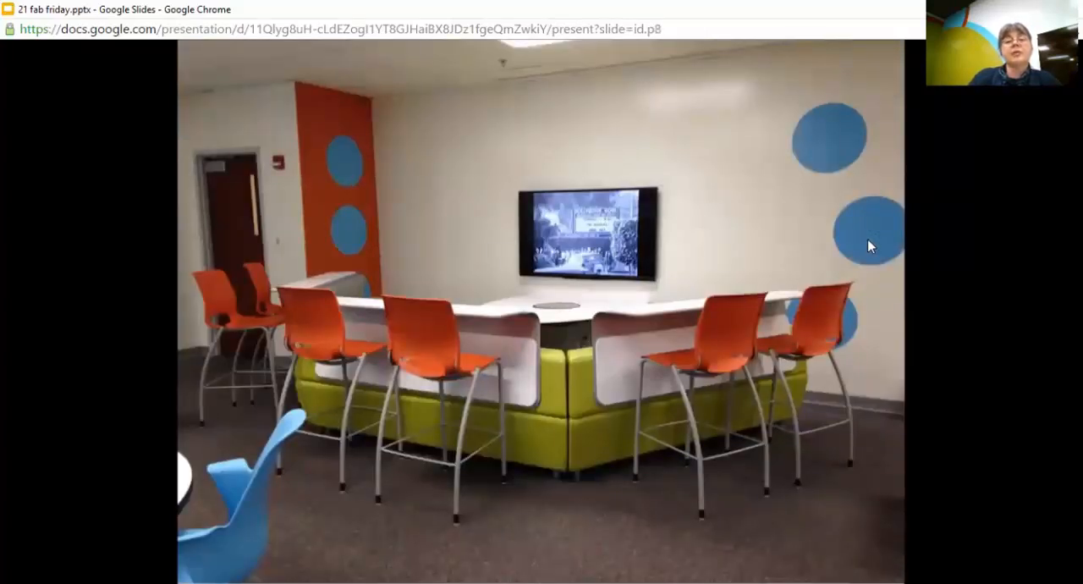
key(Right)
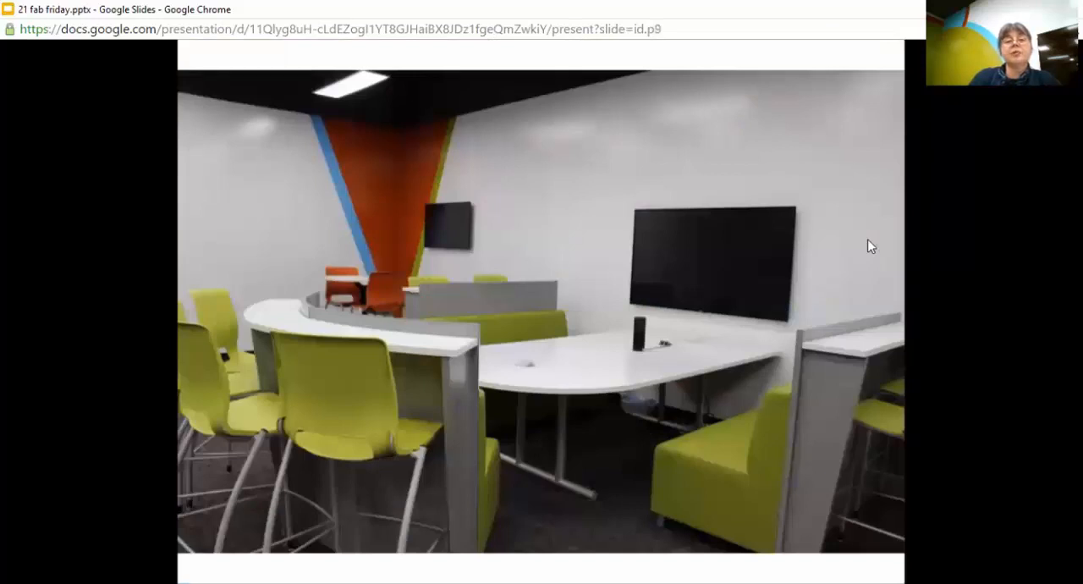
key(Right)
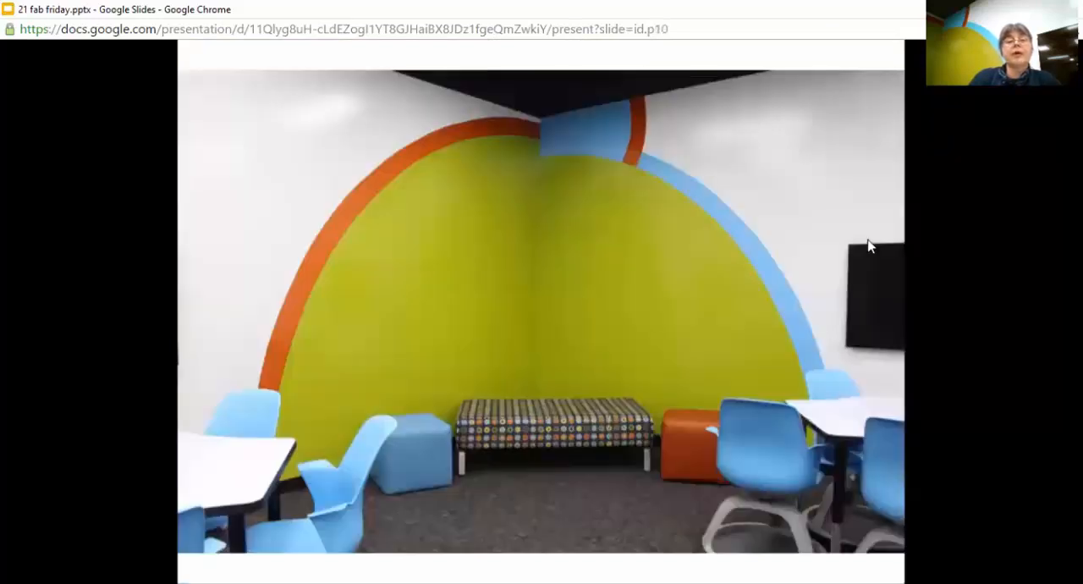
- Advance through the lounge photos to slide 14, students around a table under a wall display
key(Right)
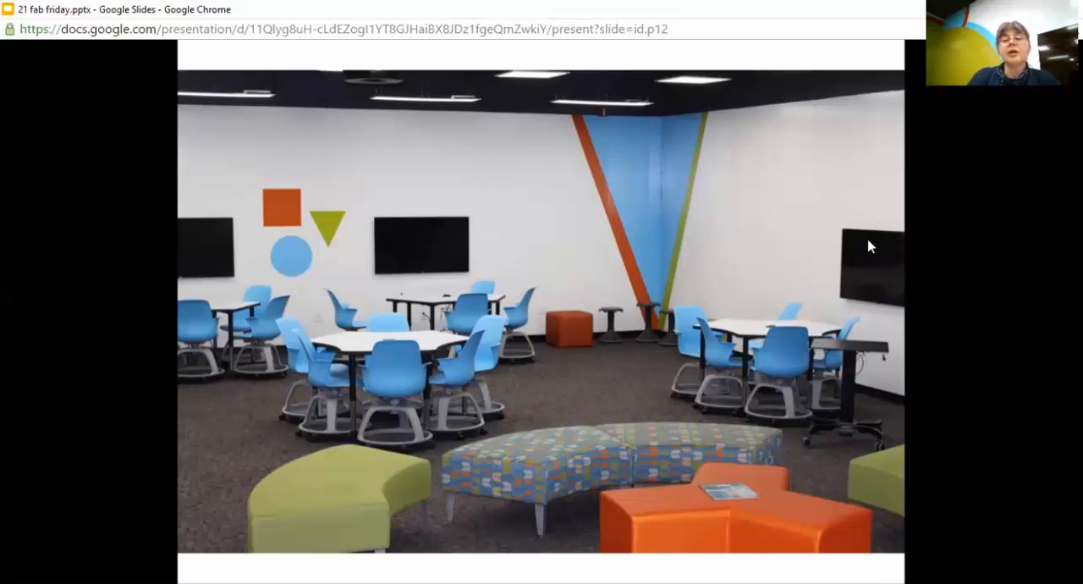
key(Right)
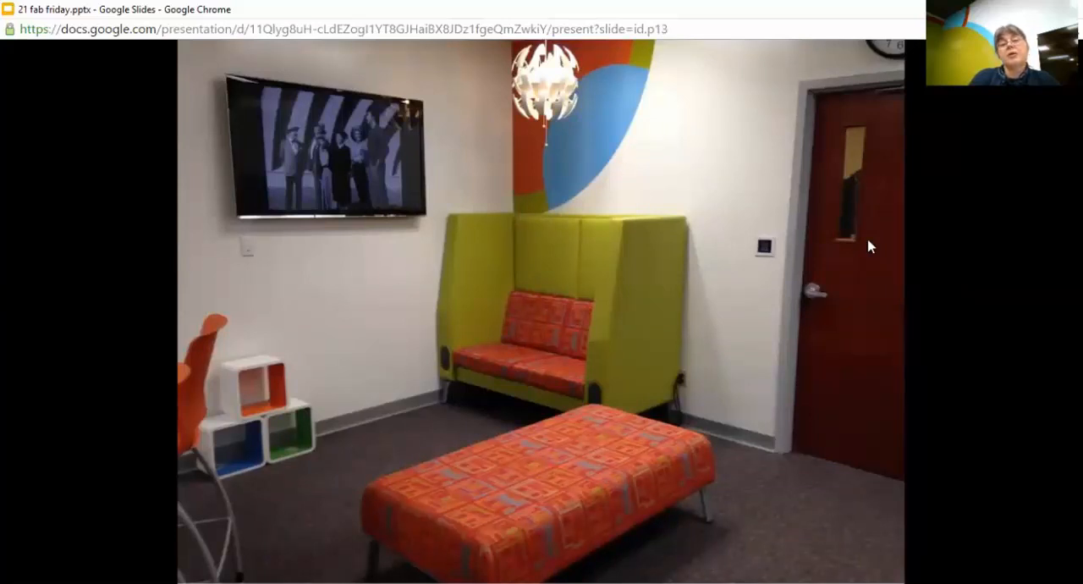
key(Right)
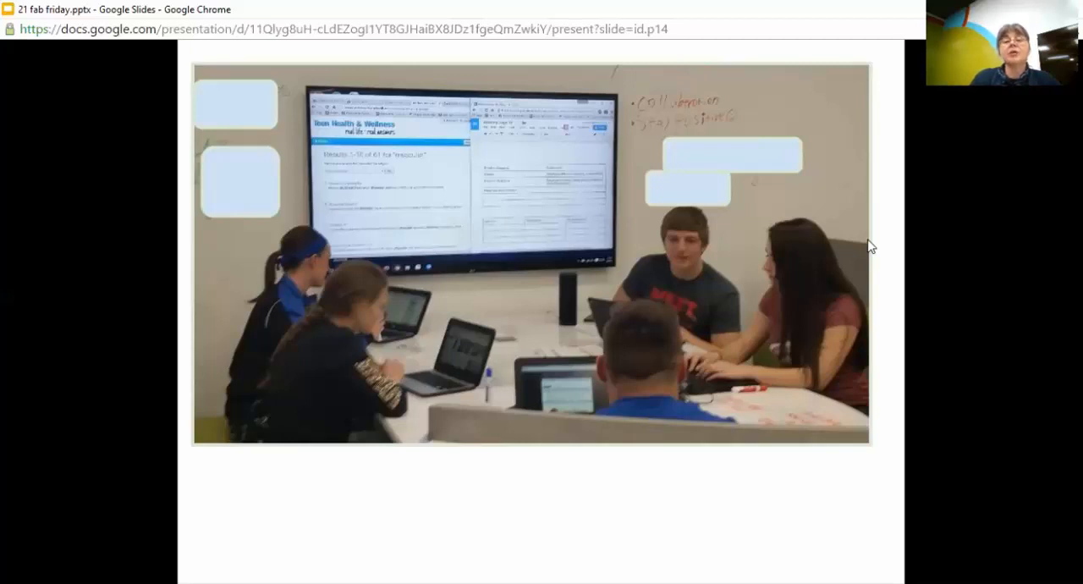
- Advance past the consent form, training calendar and control panel Home Page to the wall keypad slide
key(Right)
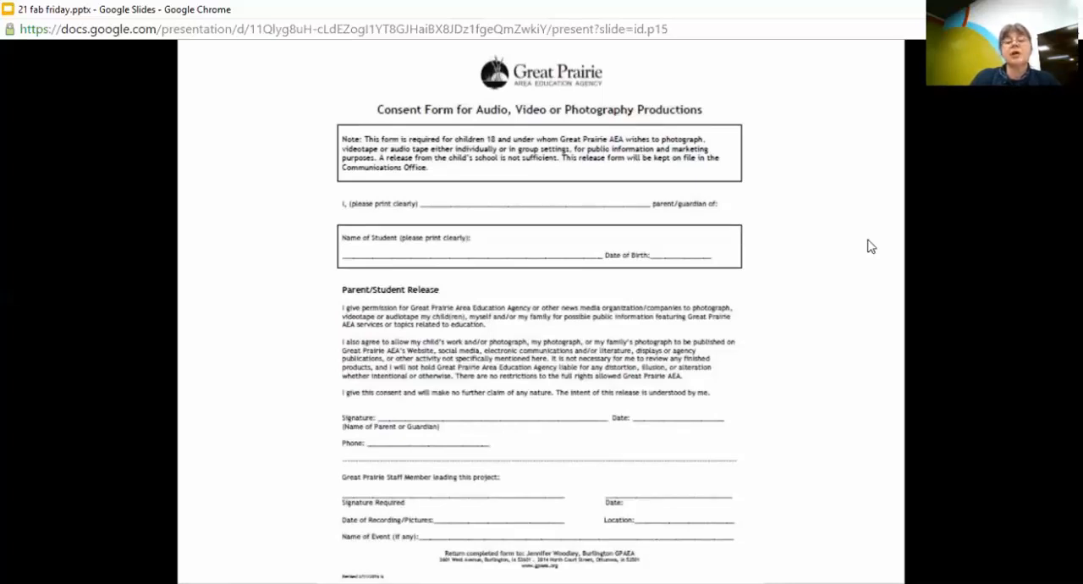
key(Right)
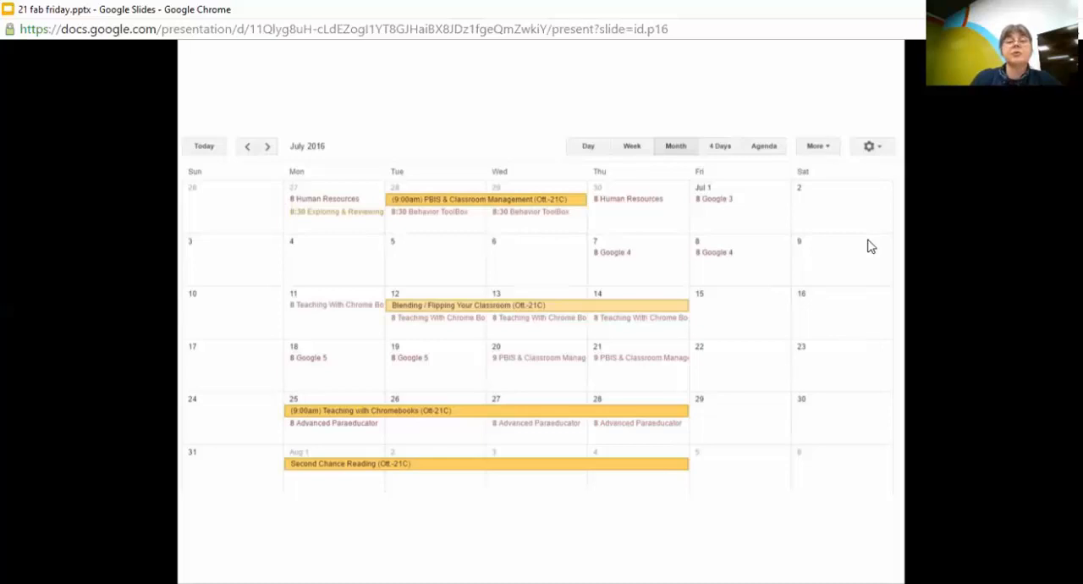
key(Right)
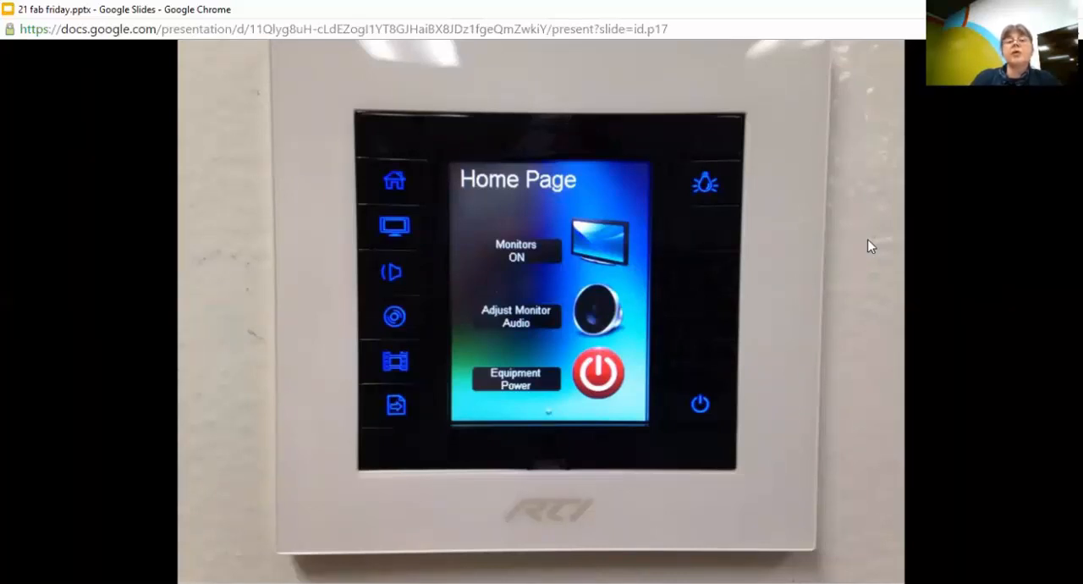
key(Right)
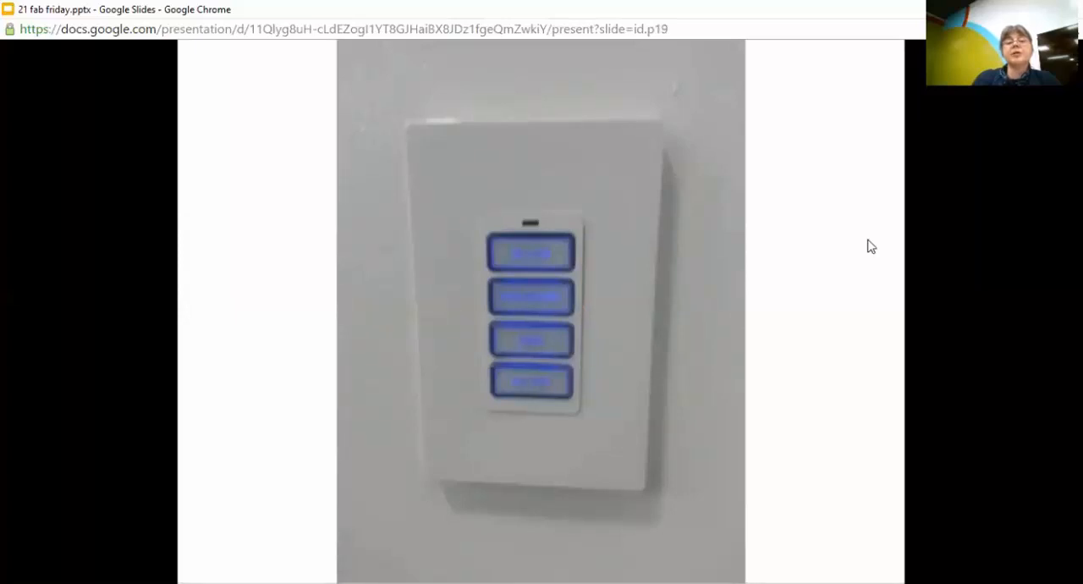
- Advance past the equipment tower and open rack photos to the iPad Home controls slide
key(Right)
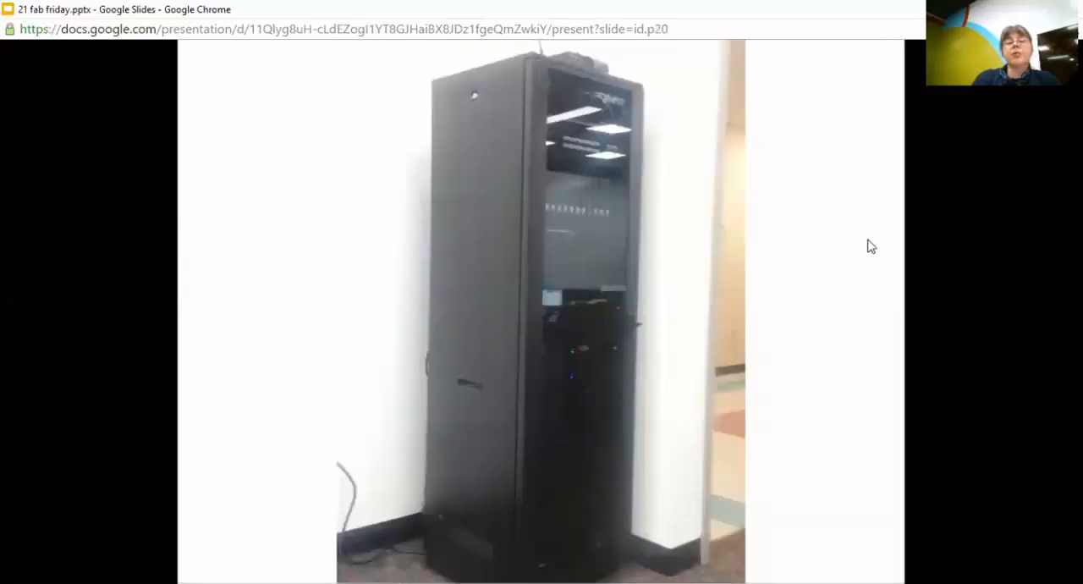
key(right)
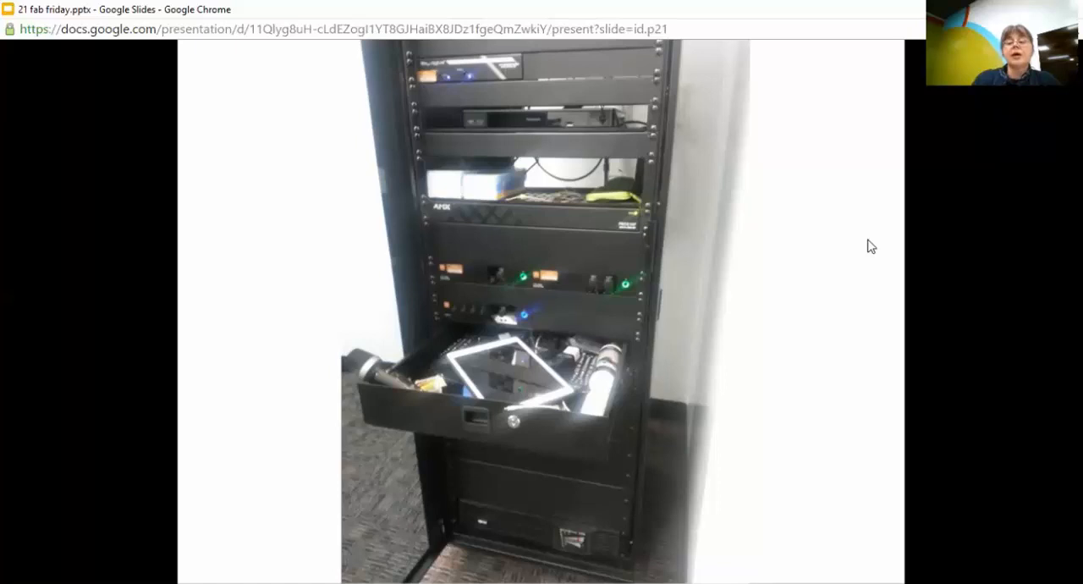
key(Right)
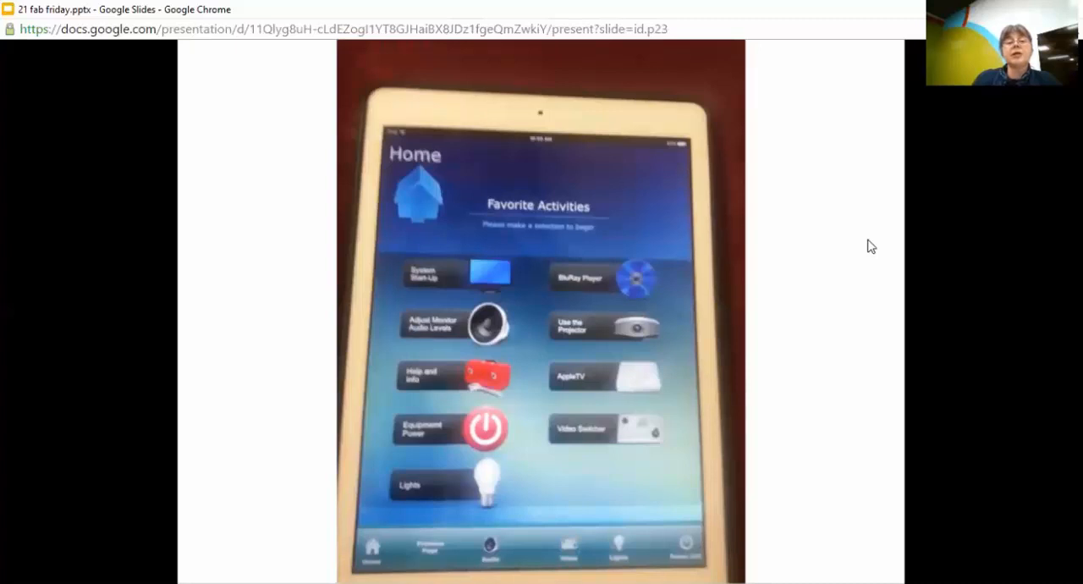
- Advance through Room Operation, Lighting Control and Audio Control to the Video Switcher slide
key(Right)
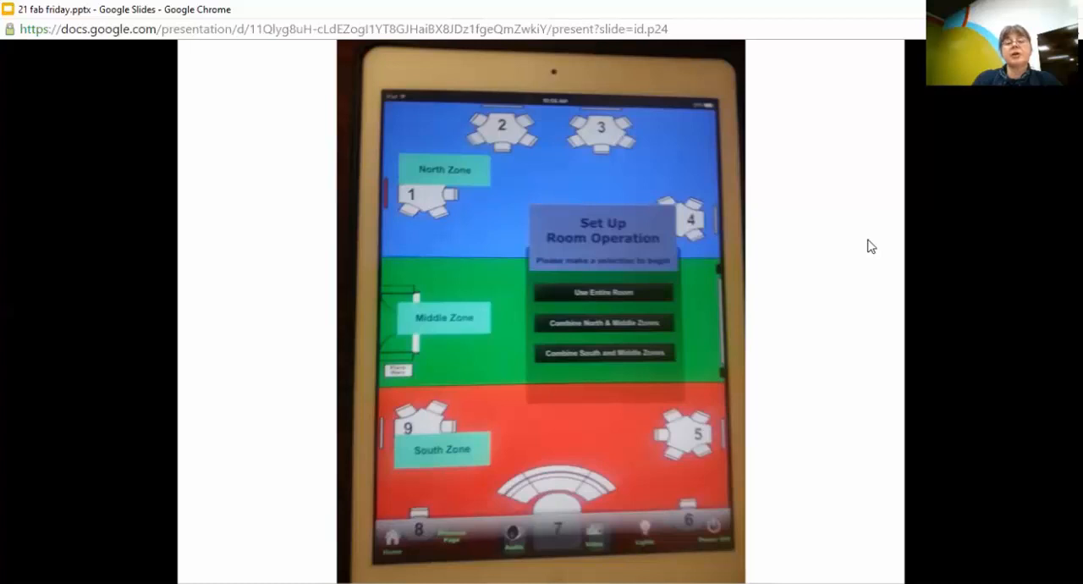
key(right)
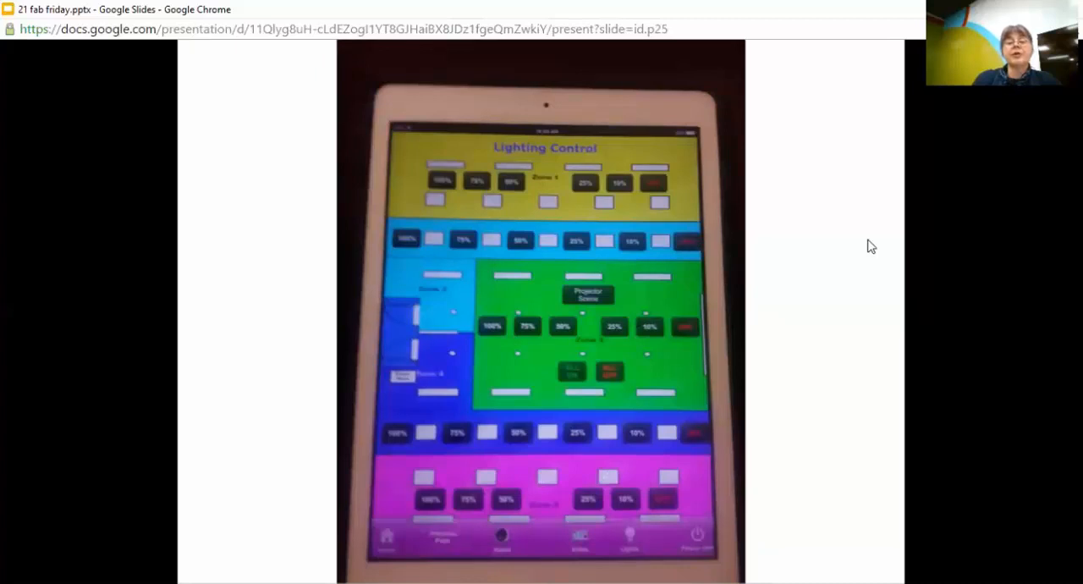
key(Right)
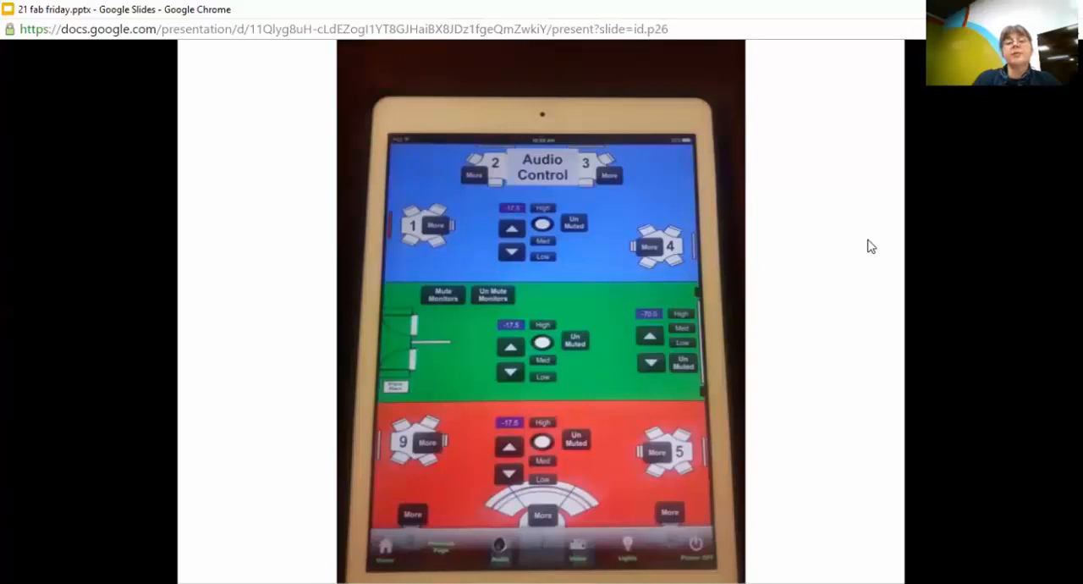
key(Right)
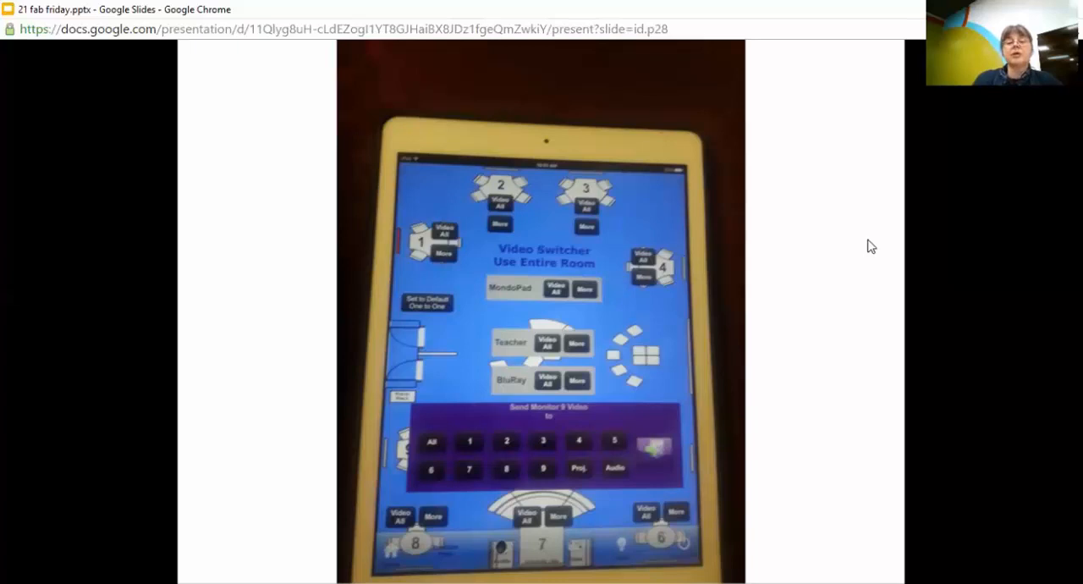
- Advance one slide from the Video Switcher to the students-at-table classroom photo
key(Right)
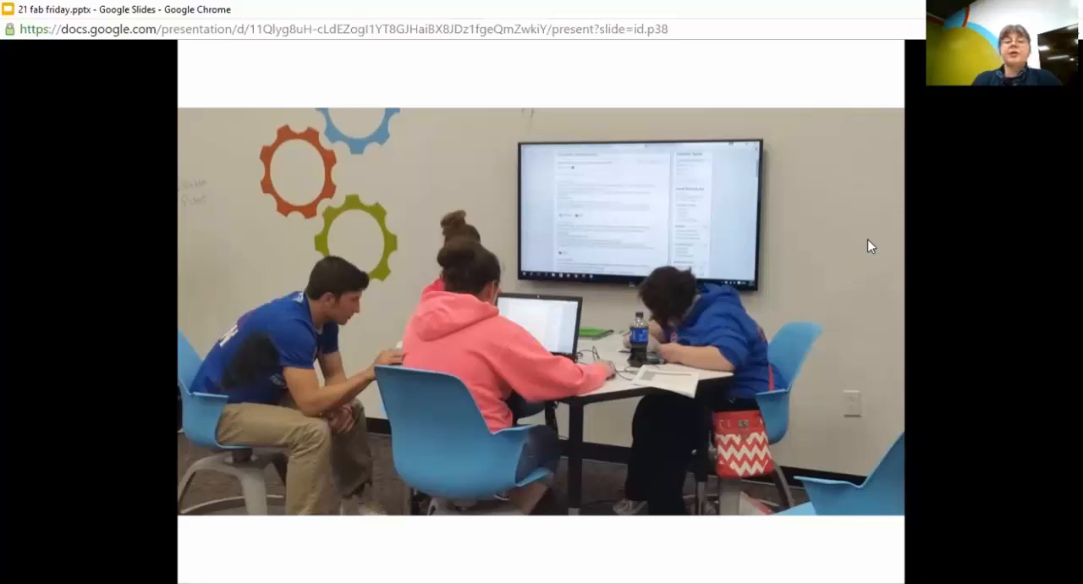
- Advance to slide 39, the wide learning-space photo with students at tables and wall screens
key(right)
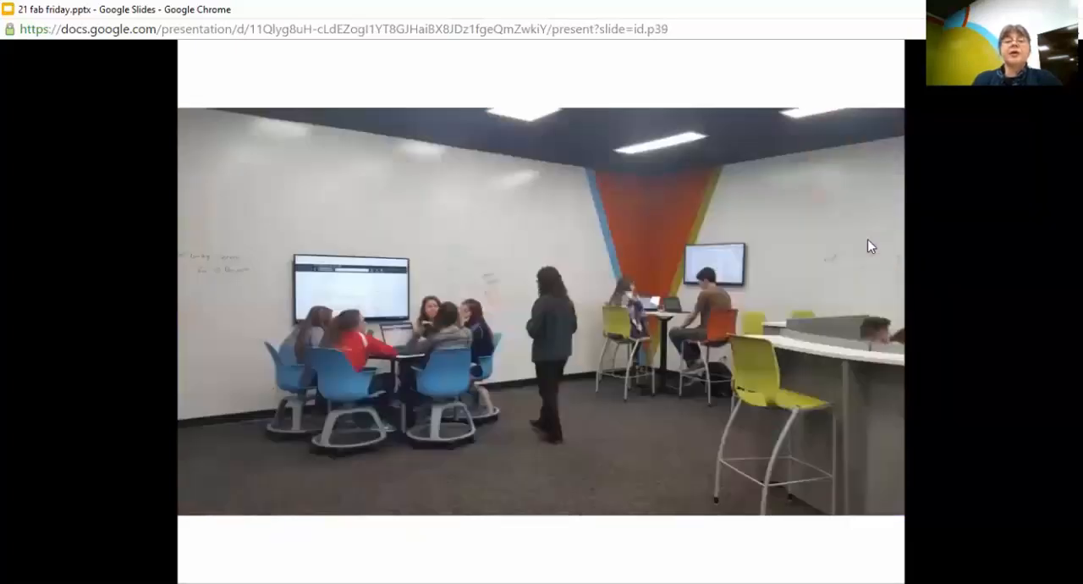